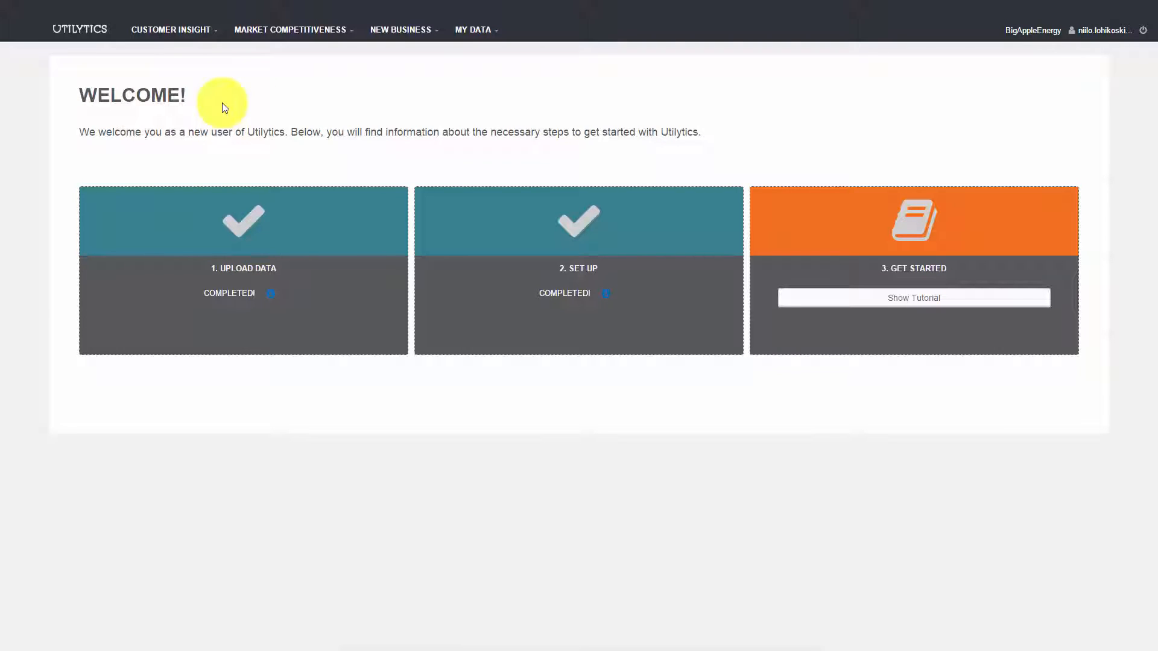
{"action": "mouse_move", "coordinate": [306, 268]}
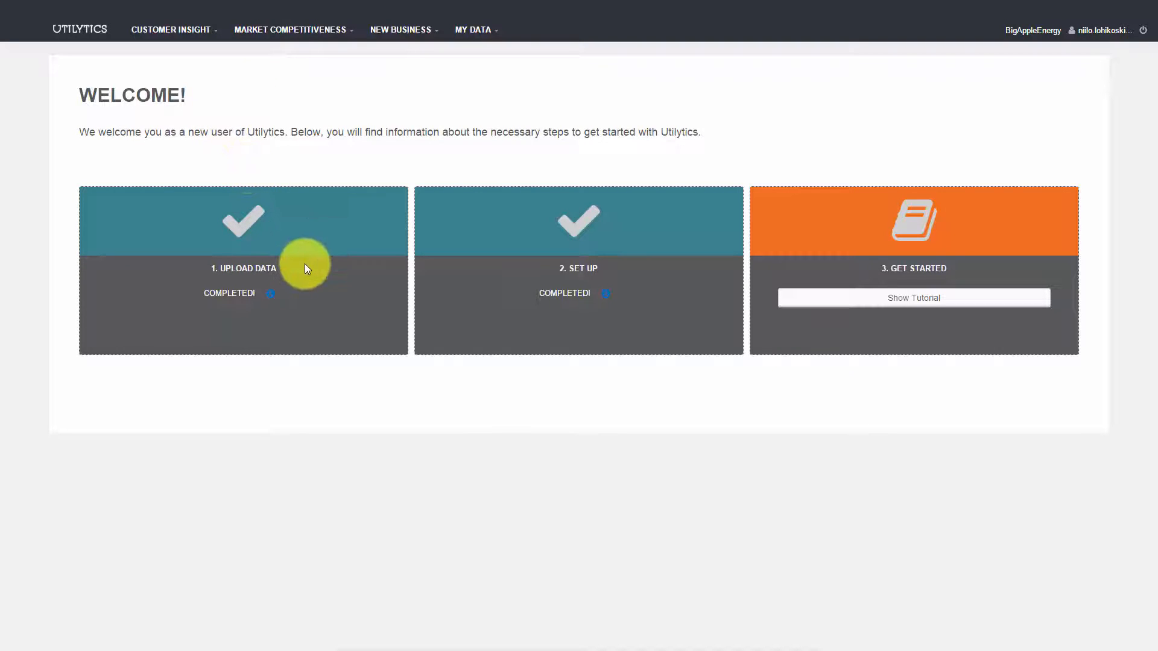
{"action": "mouse_move", "coordinate": [631, 265]}
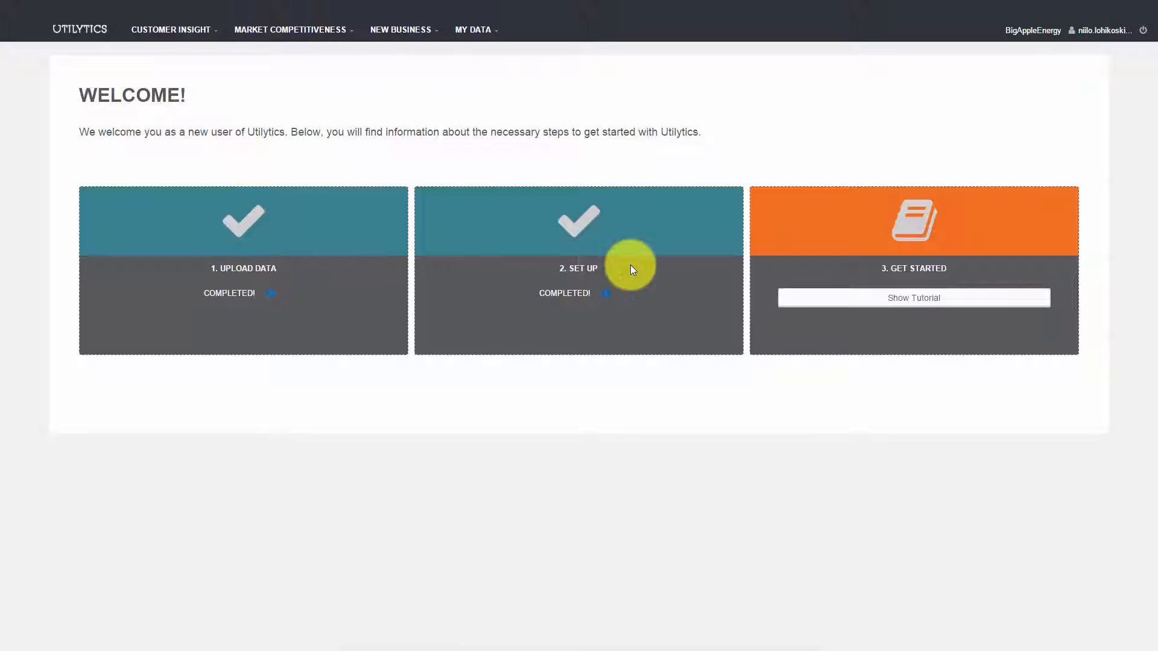
{"action": "mouse_move", "coordinate": [848, 262]}
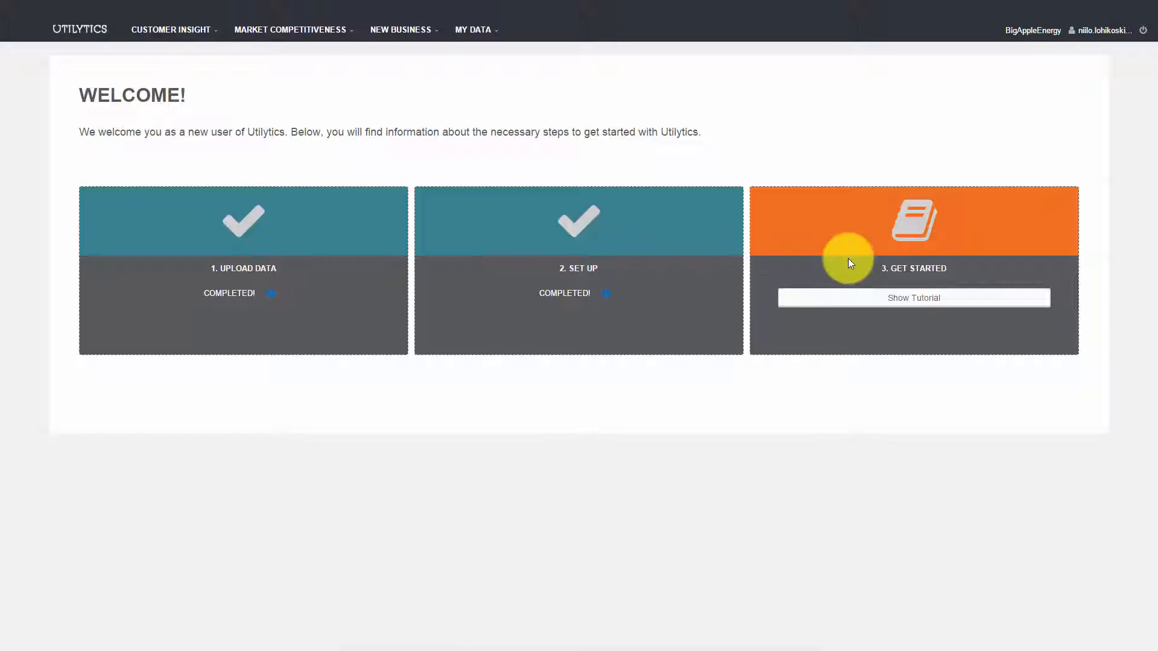
{"action": "mouse_move", "coordinate": [217, 47]}
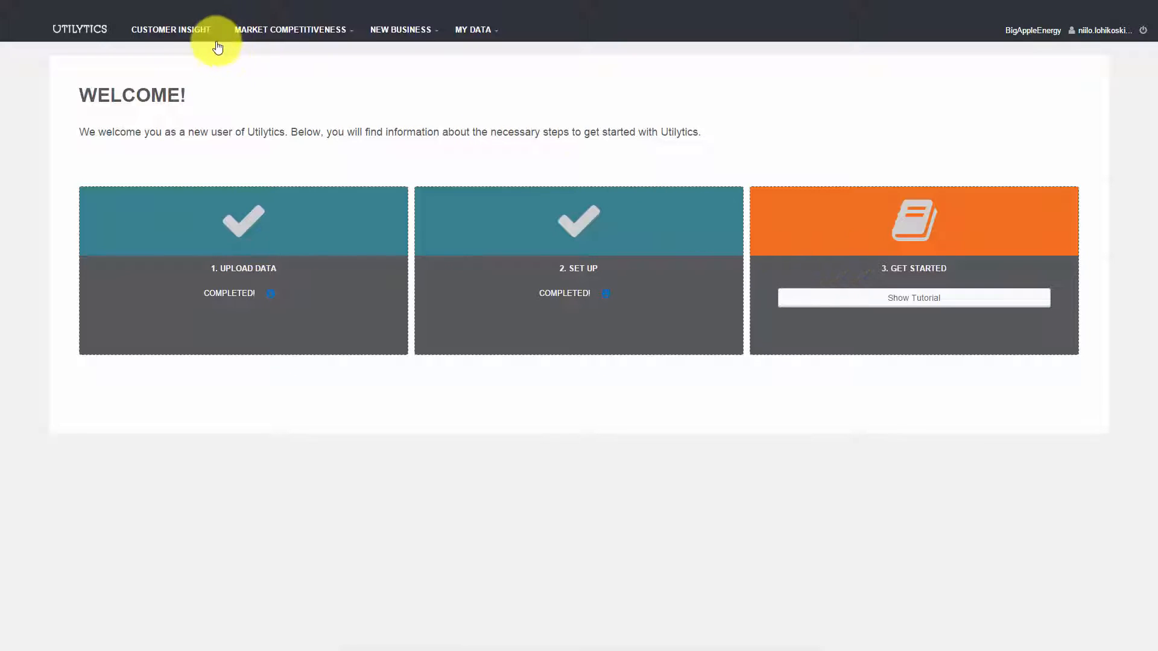
{"action": "mouse_move", "coordinate": [213, 53]}
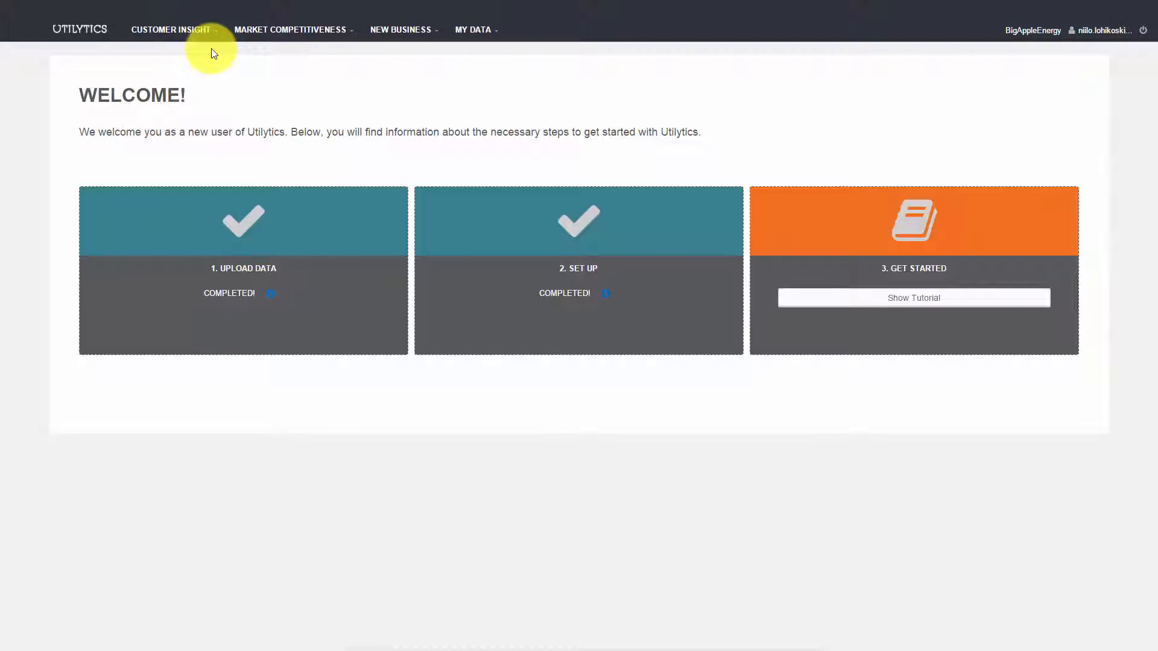
{"action": "mouse_move", "coordinate": [401, 50]}
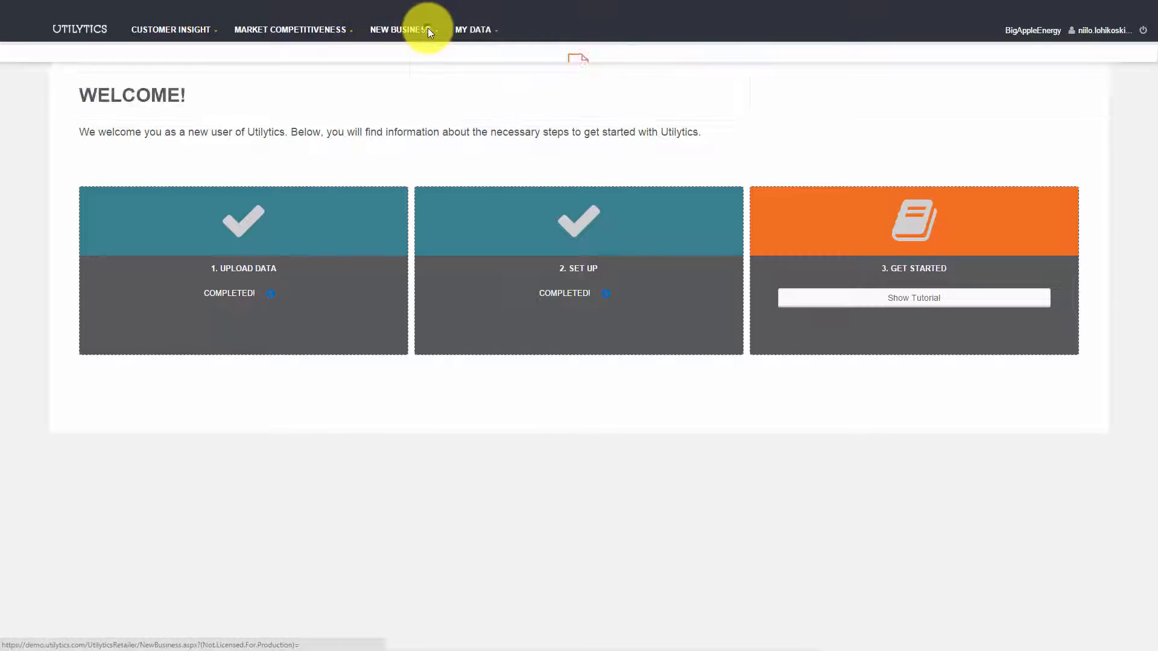
{"action": "mouse_move", "coordinate": [473, 29]}
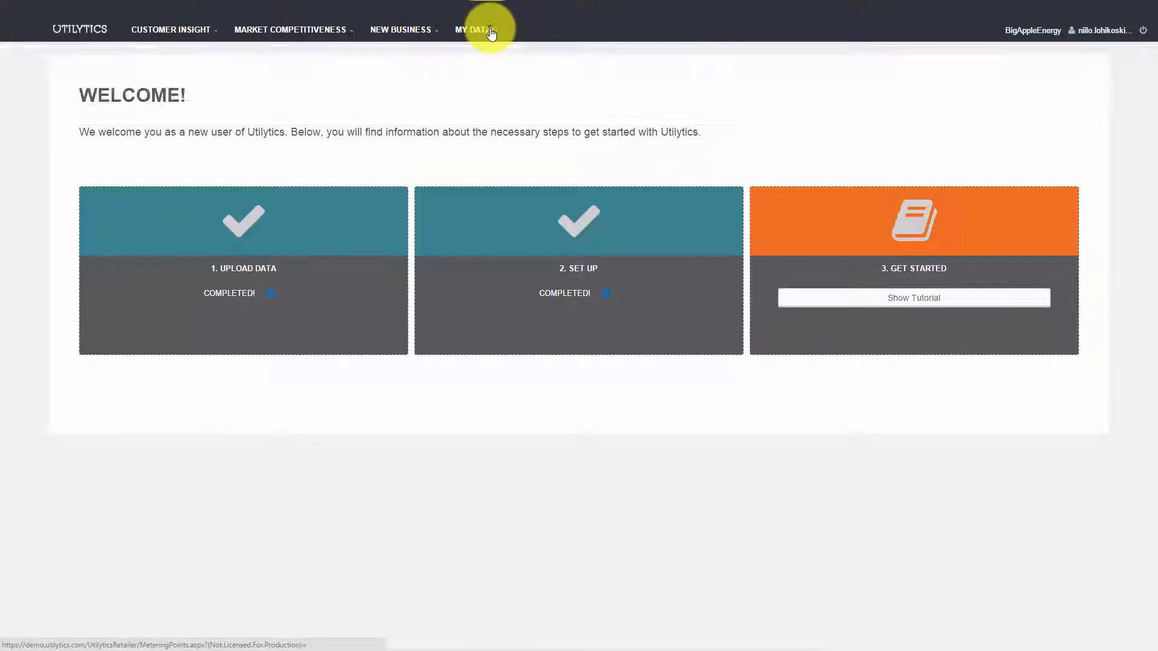
Step: Go to Customer Insight > Customer Segmentation to show the 2014 Default Cluster Group scatter plots
{"action": "left_click", "coordinate": [474, 29]}
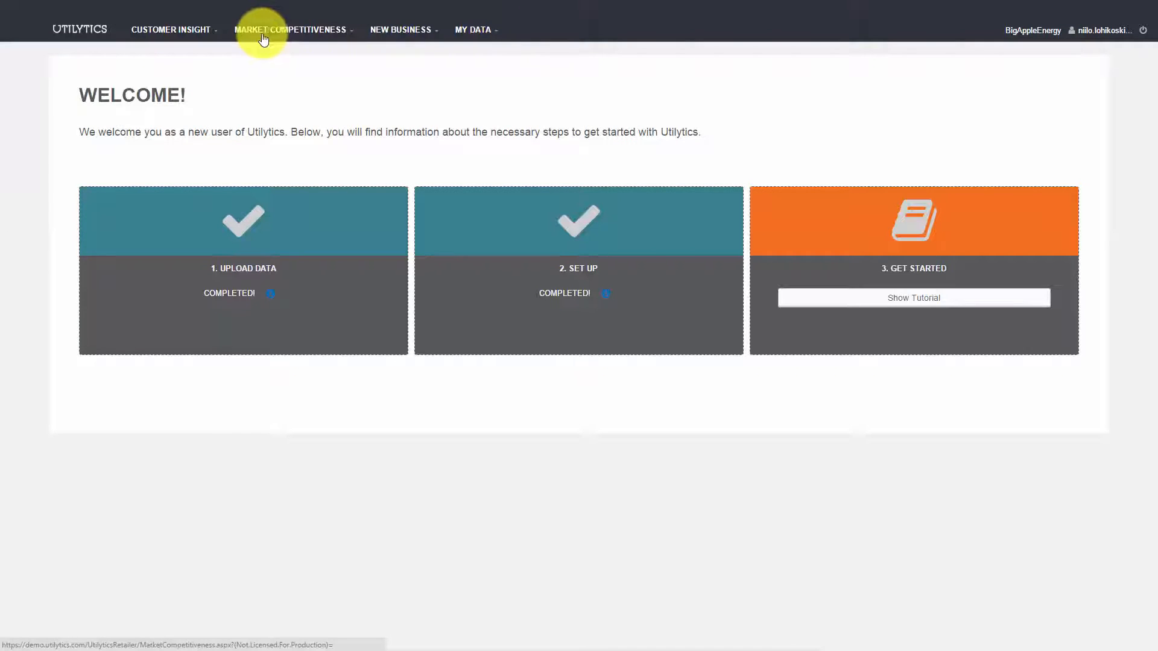
{"action": "left_click", "coordinate": [170, 29]}
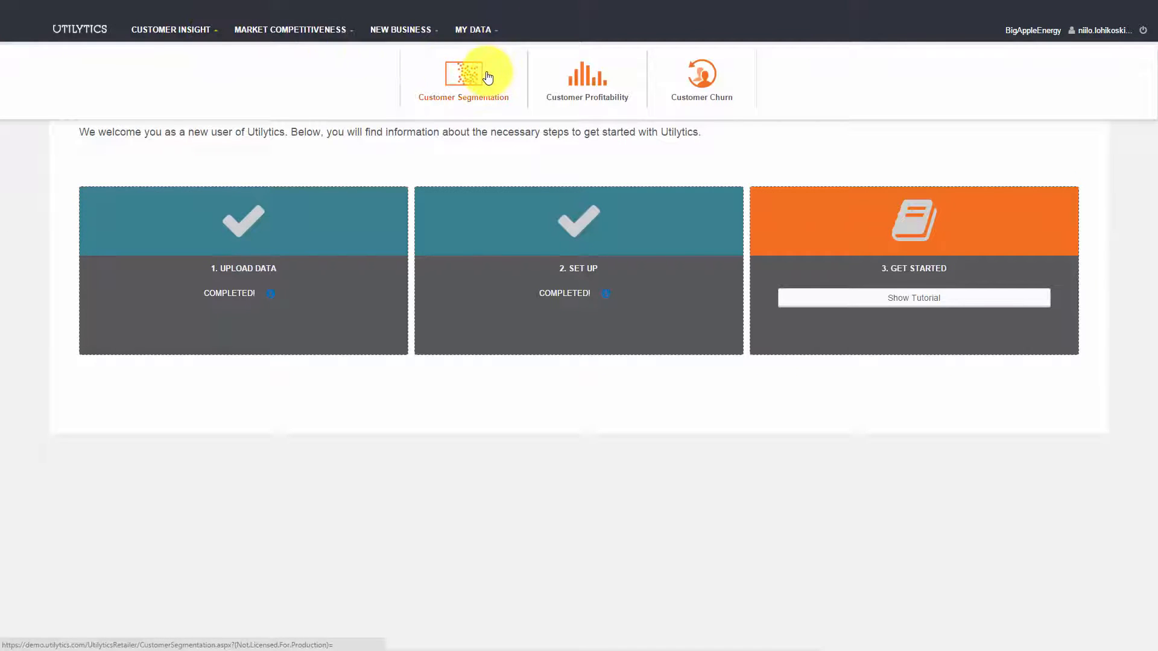
{"action": "left_click", "coordinate": [463, 77]}
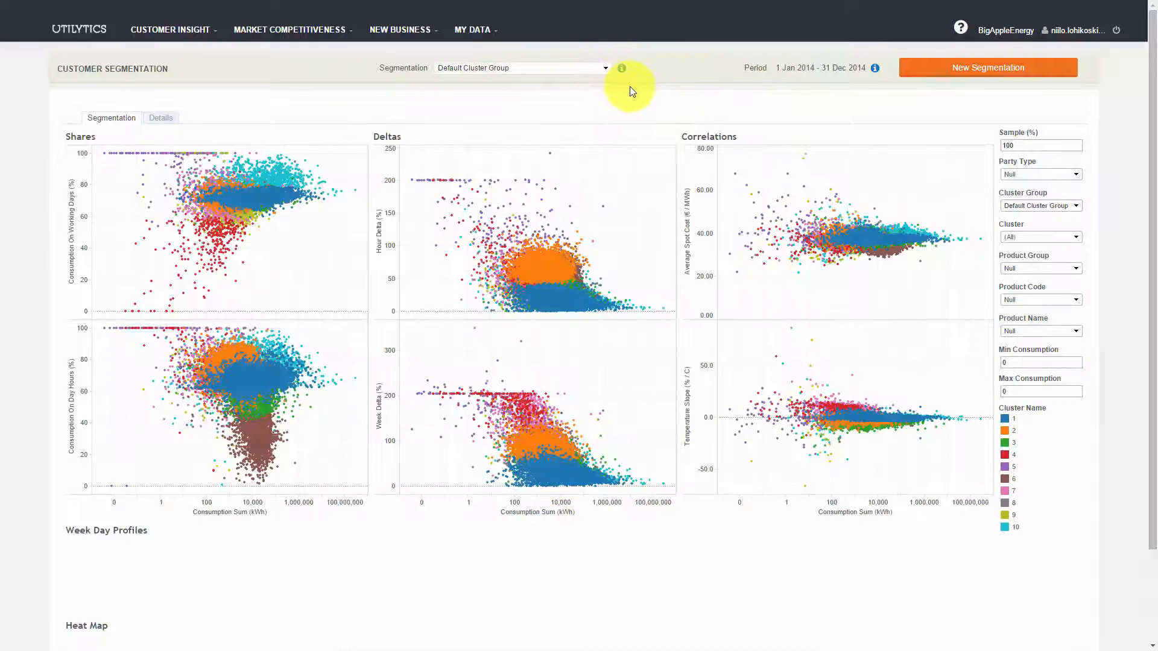
{"action": "left_click", "coordinate": [604, 67]}
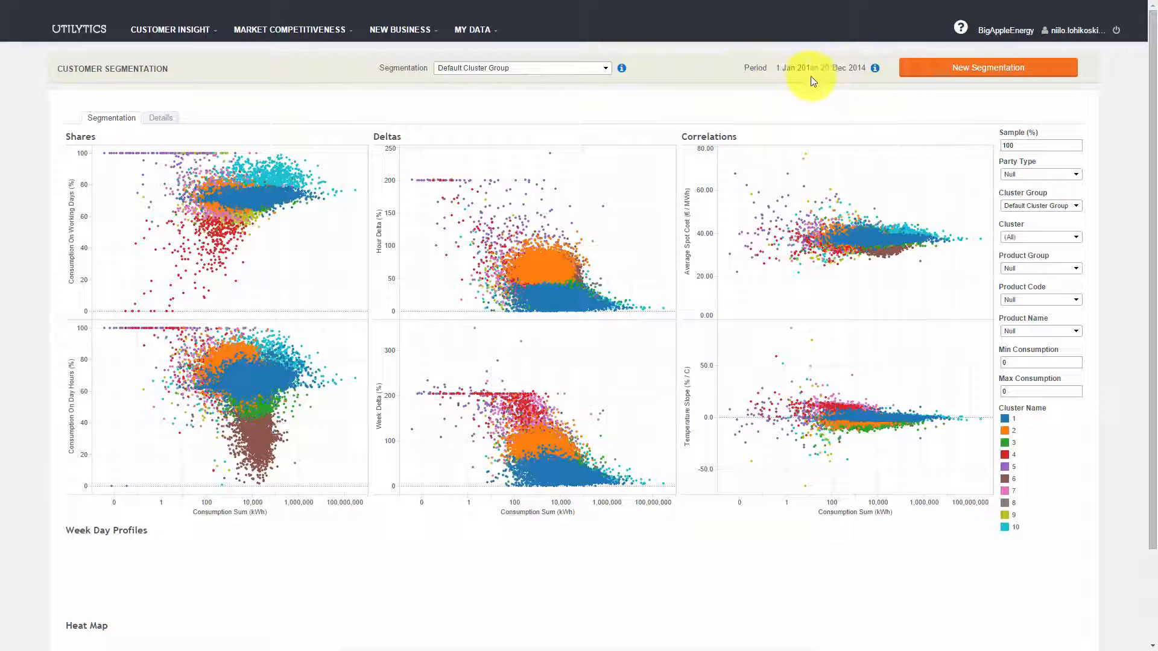
{"action": "left_click", "coordinate": [604, 68]}
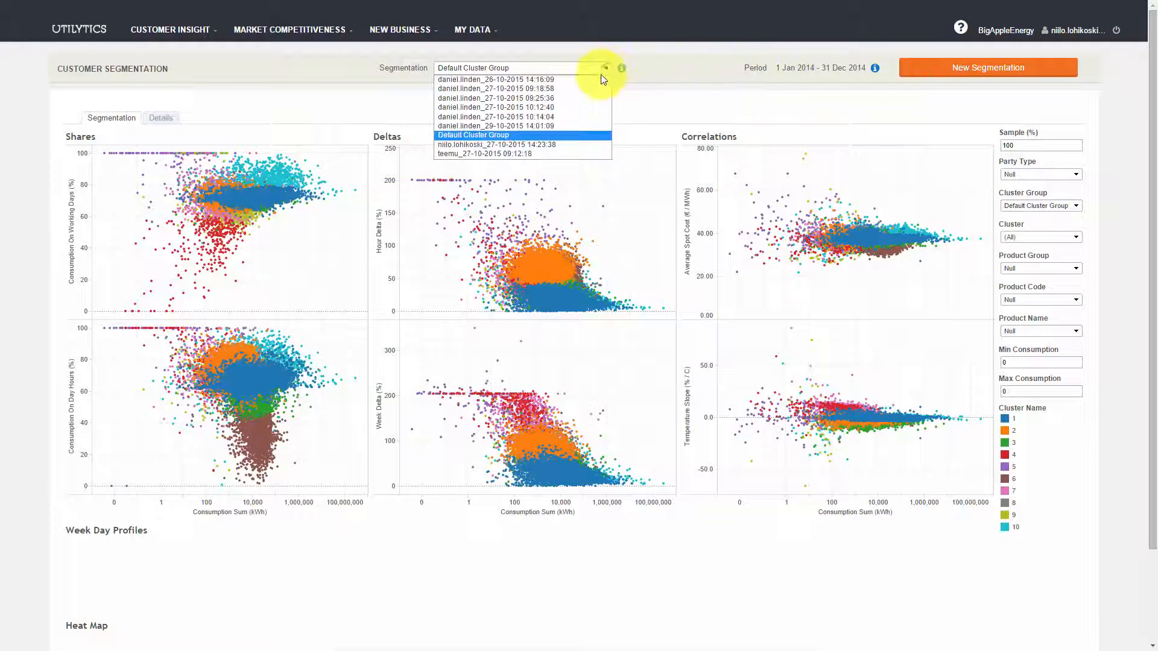
{"action": "left_click", "coordinate": [496, 154]}
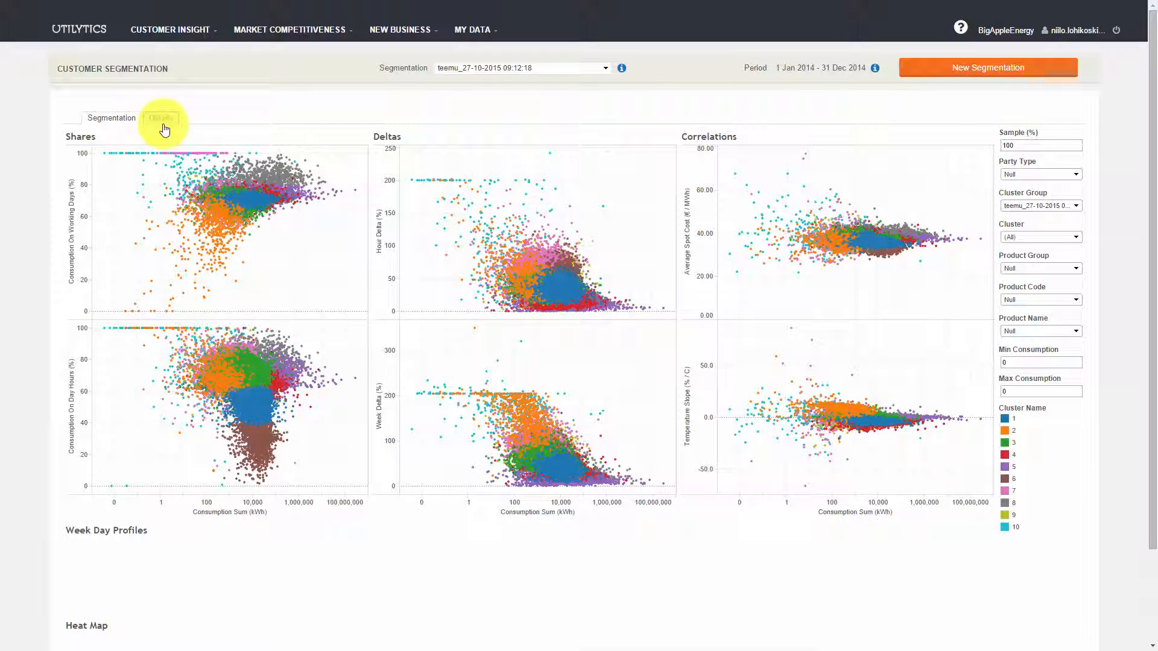
{"action": "mouse_move", "coordinate": [955, 152]}
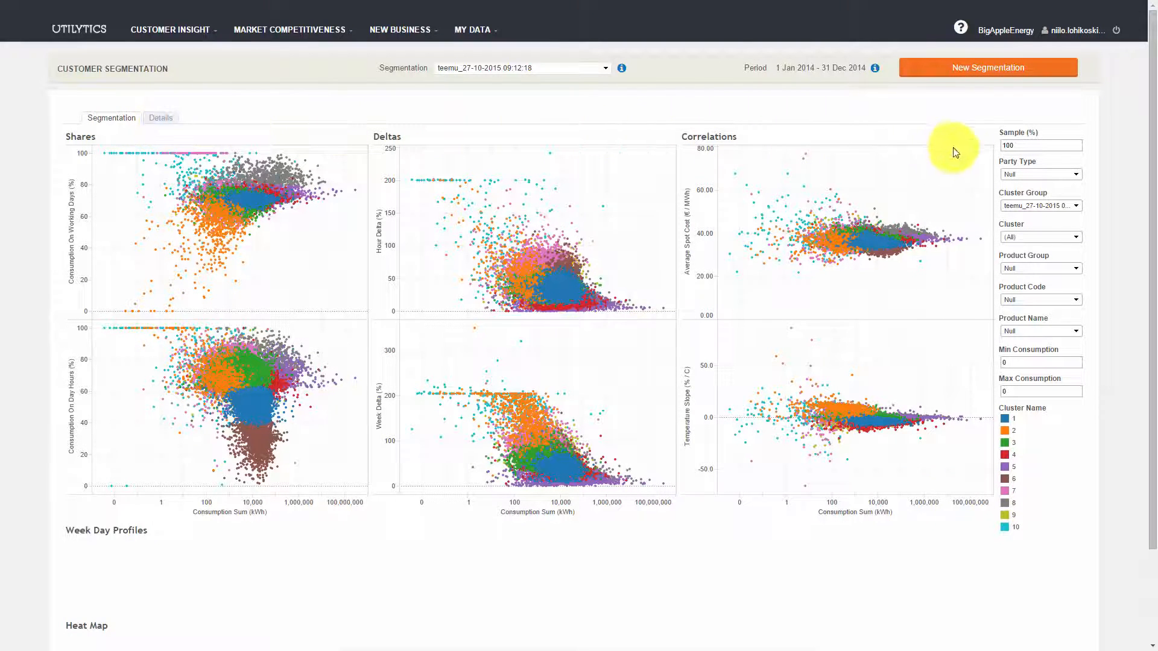
{"action": "mouse_move", "coordinate": [974, 338]}
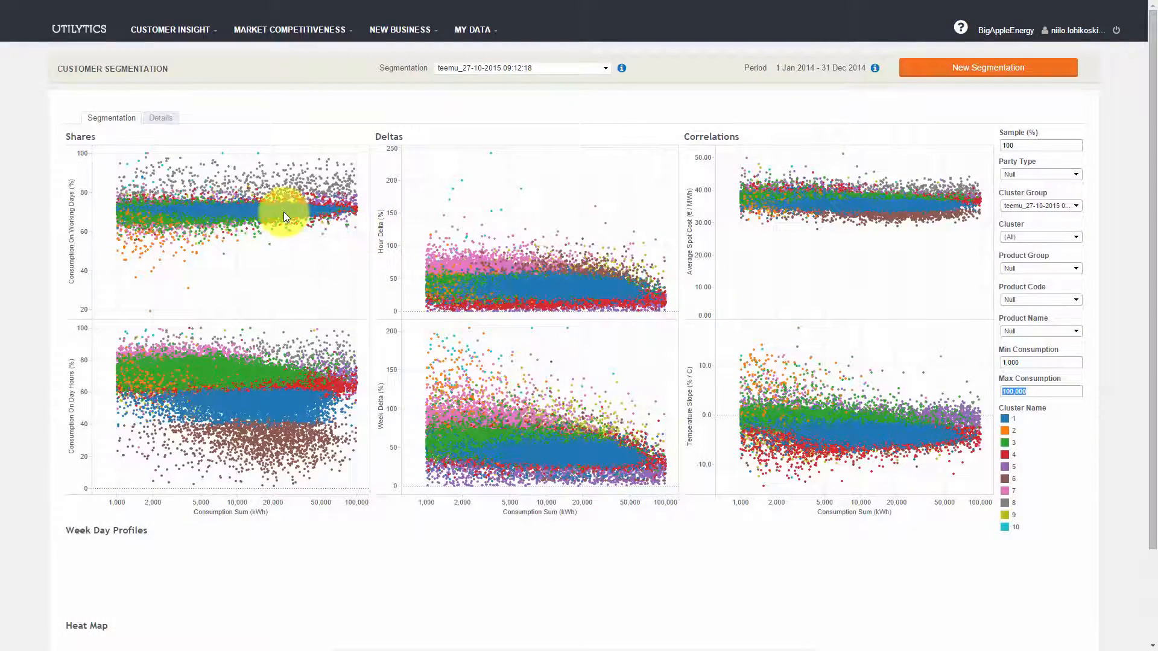
Step: Lasso 932 high-consumption customers in the Shares plot and view their weekday profiles and 2014 heat map
{"action": "left_click", "coordinate": [287, 215]}
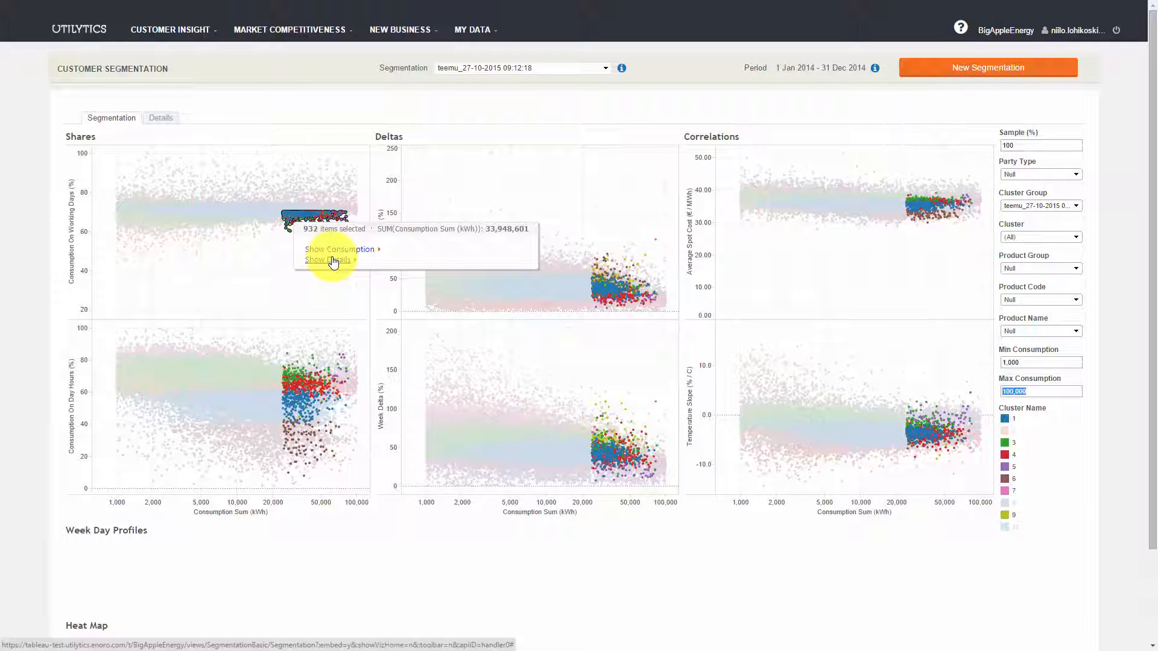
{"action": "mouse_move", "coordinate": [347, 249]}
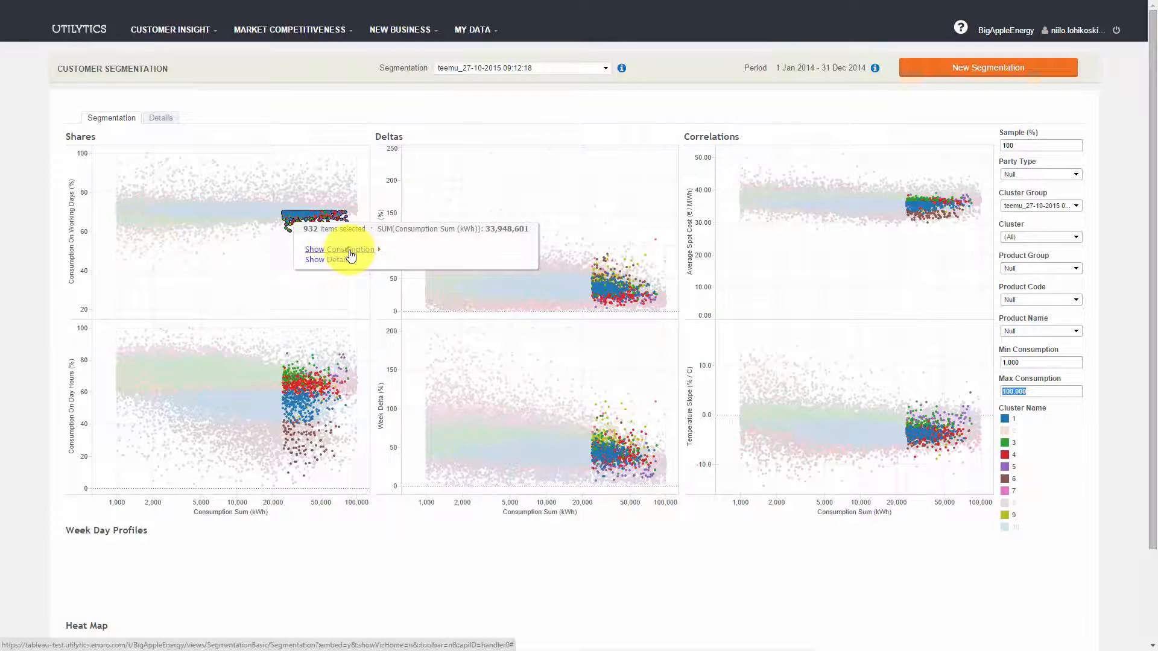
{"action": "left_click", "coordinate": [349, 248]}
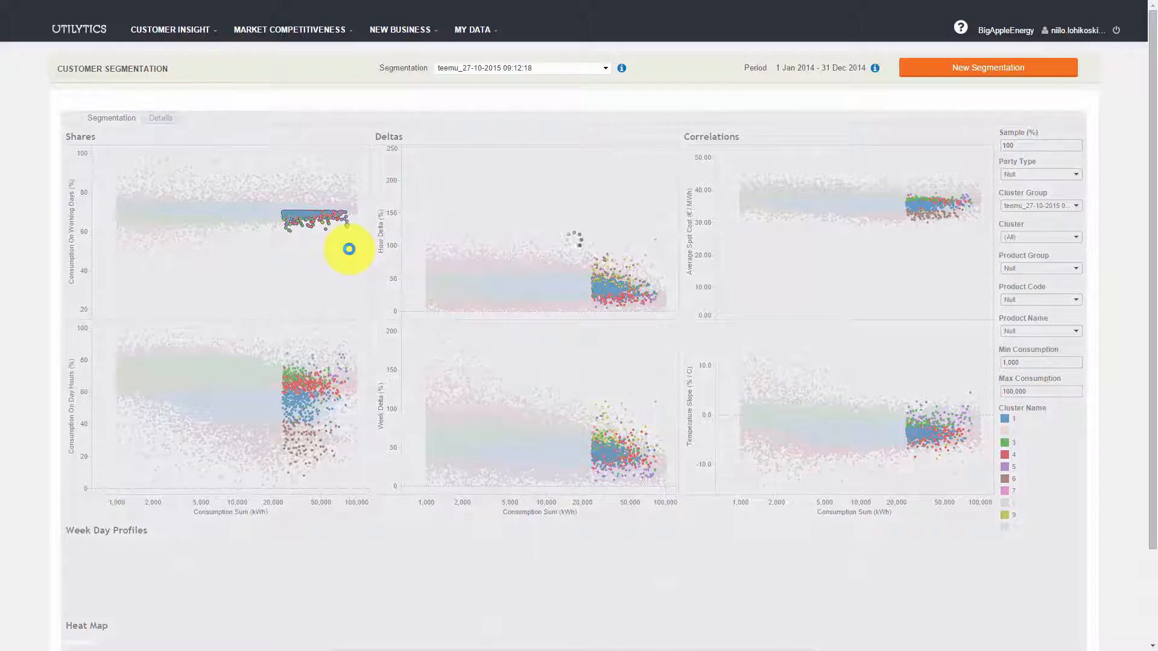
{"action": "scroll", "scroll_direction": "down", "scroll_amount": 3}
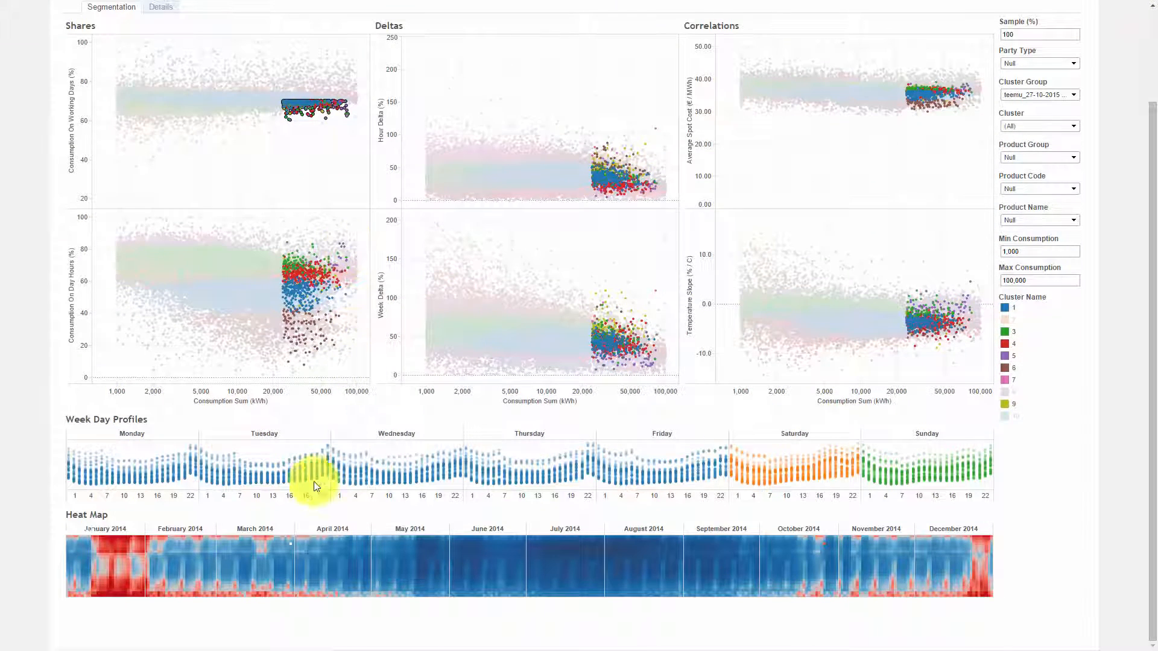
{"action": "mouse_move", "coordinate": [427, 559]}
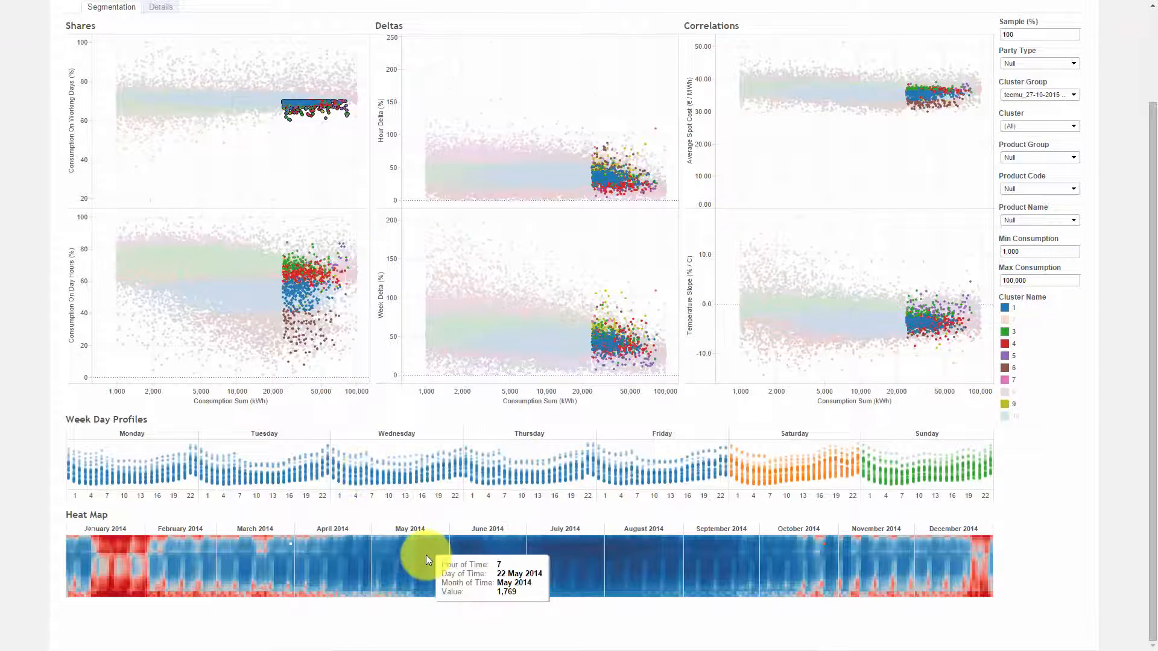
{"action": "scroll", "scroll_direction": "up", "scroll_amount": 3}
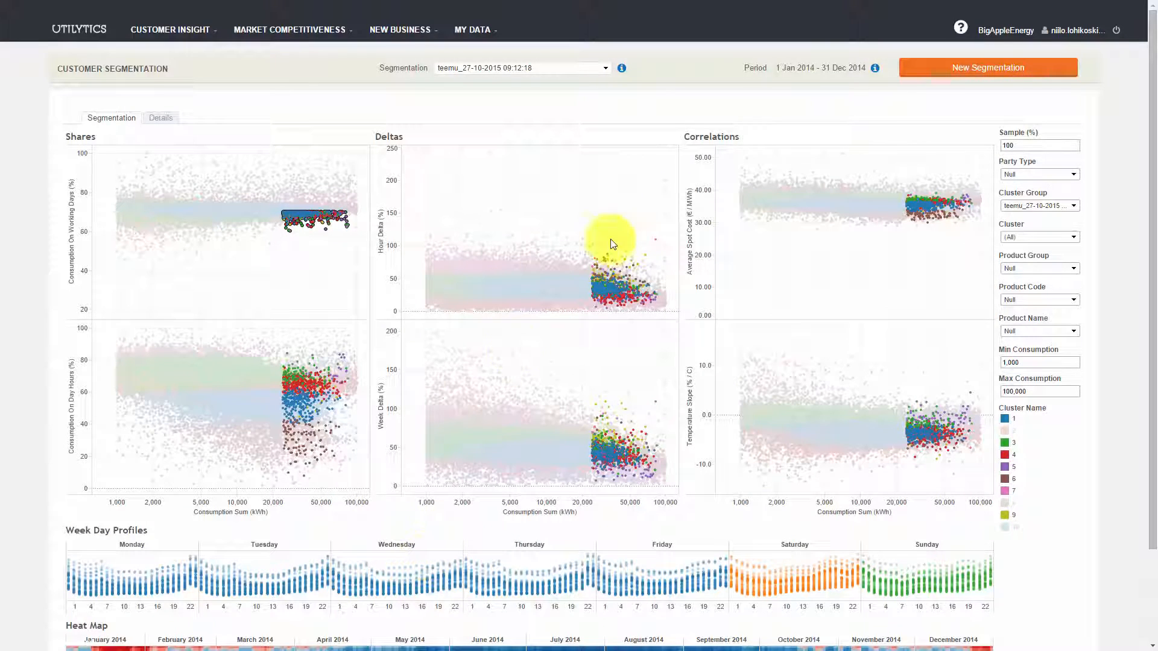
Step: Launch the Customer Segmentation Wizard at its first step with the 2014 data period
{"action": "left_click", "coordinate": [988, 68]}
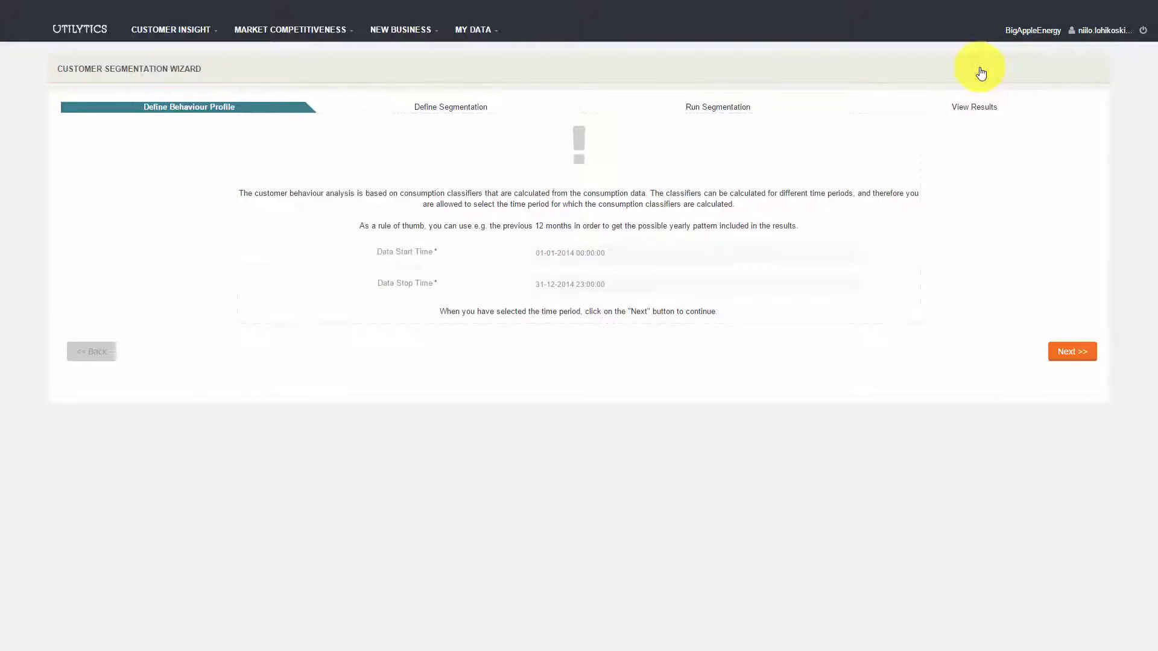
{"action": "mouse_move", "coordinate": [636, 178]}
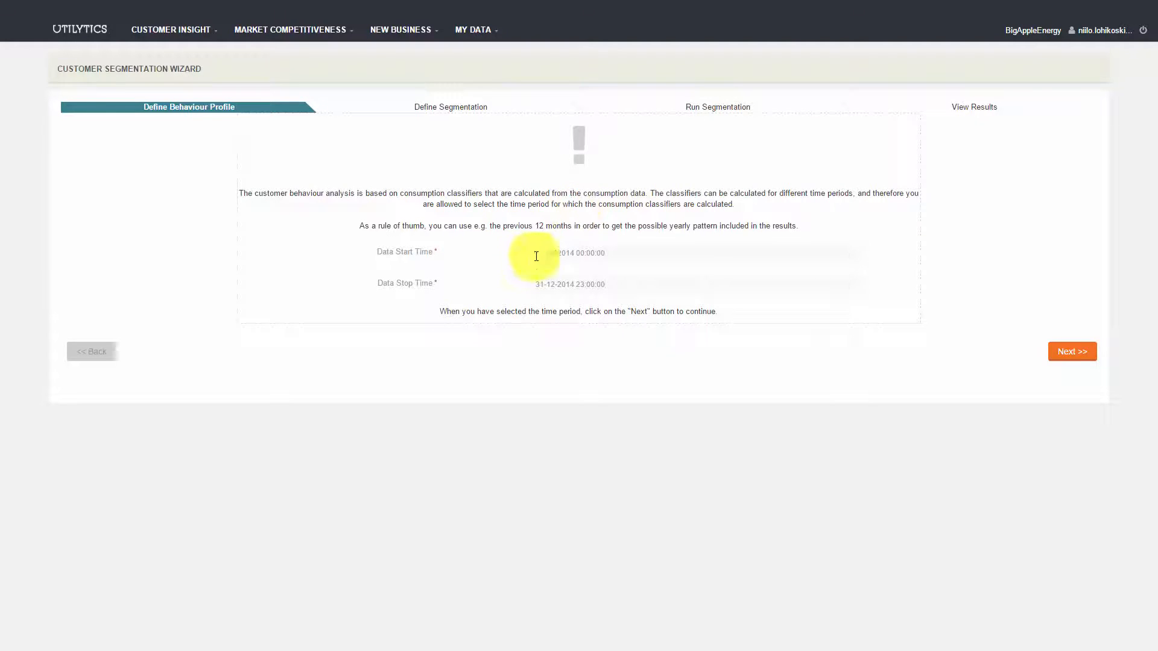
{"action": "left_click", "coordinate": [569, 285]}
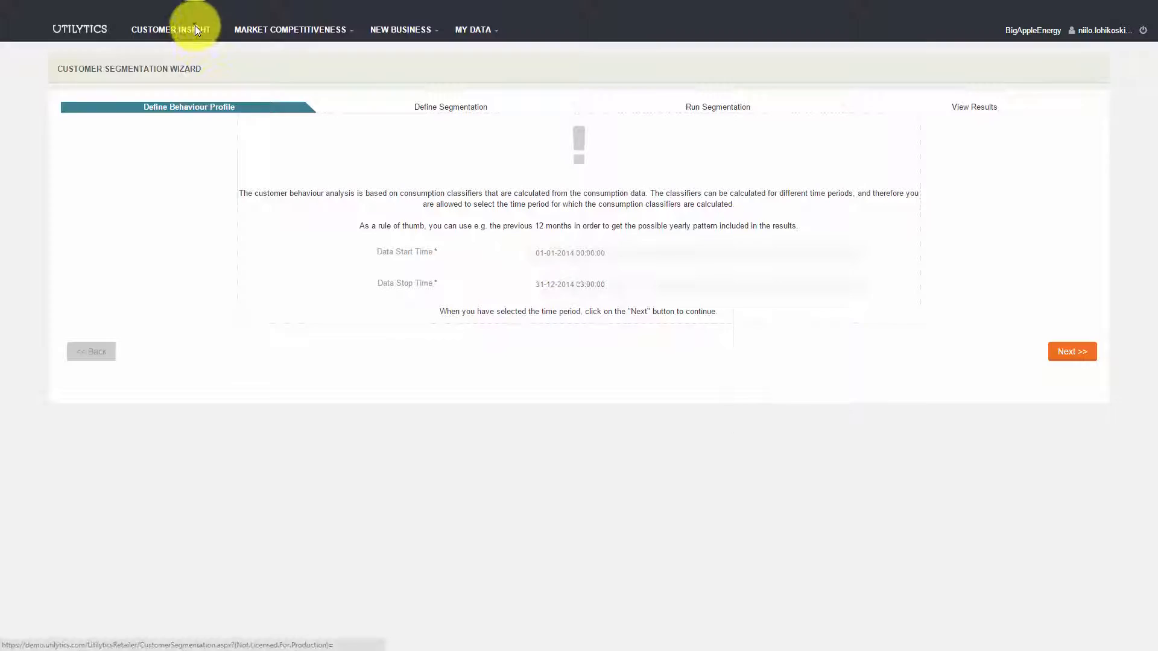
Step: Return to Customer Segmentation, view its help dialog, and dismiss it
{"action": "left_click", "coordinate": [170, 29]}
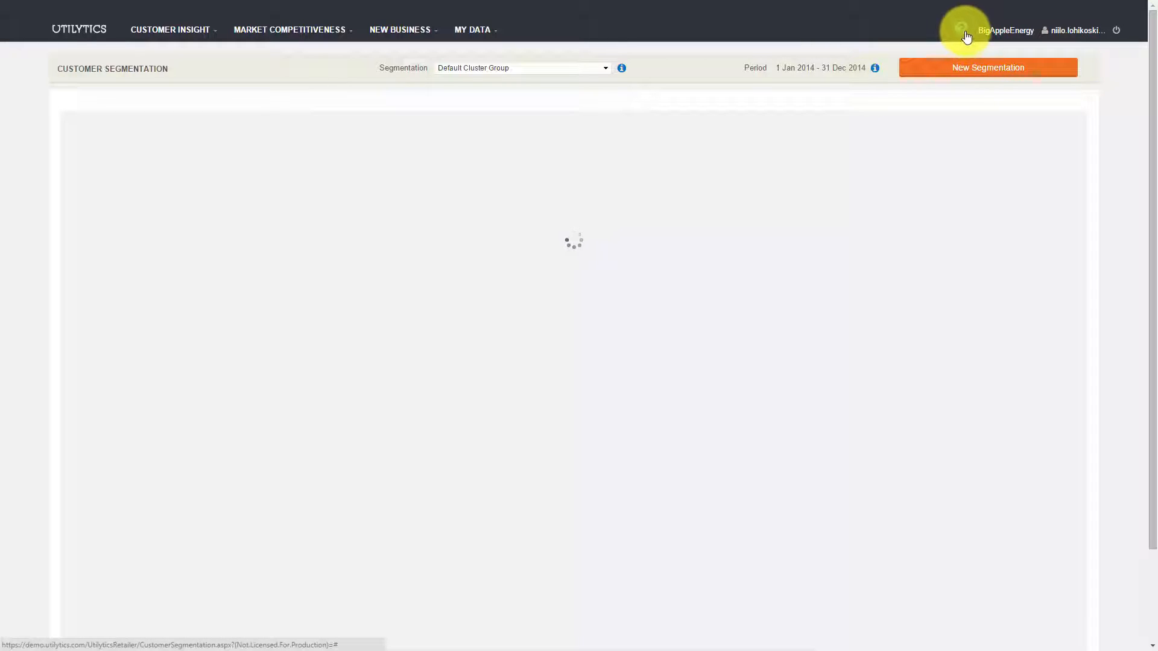
{"action": "left_click", "coordinate": [962, 30]}
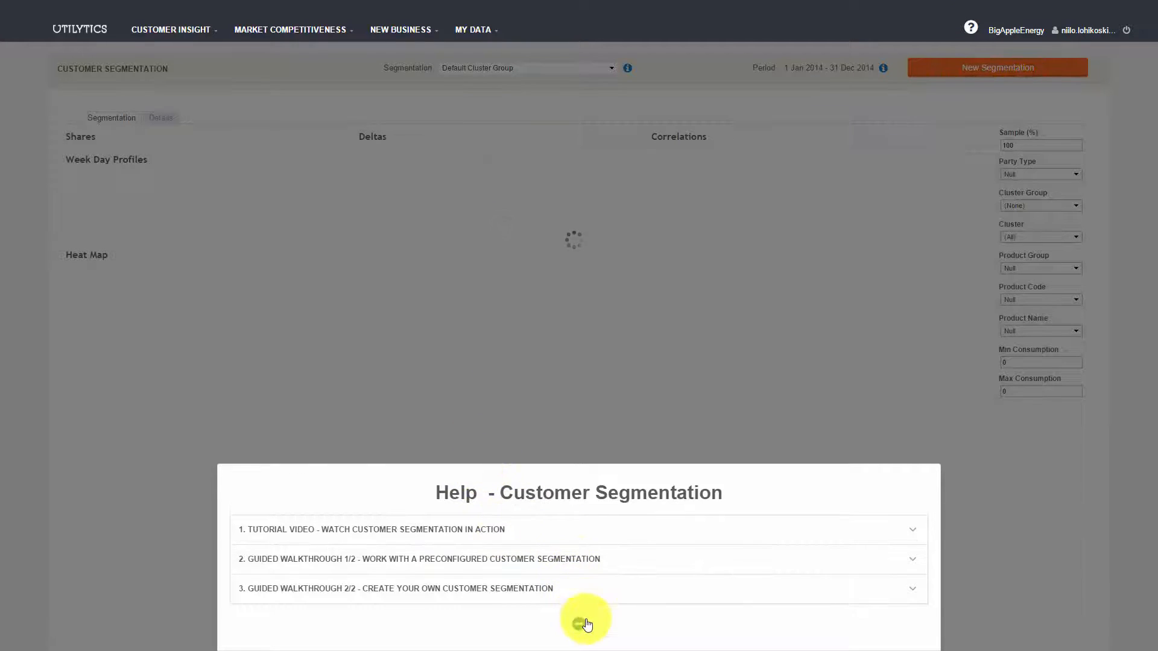
{"action": "left_click", "coordinate": [585, 619]}
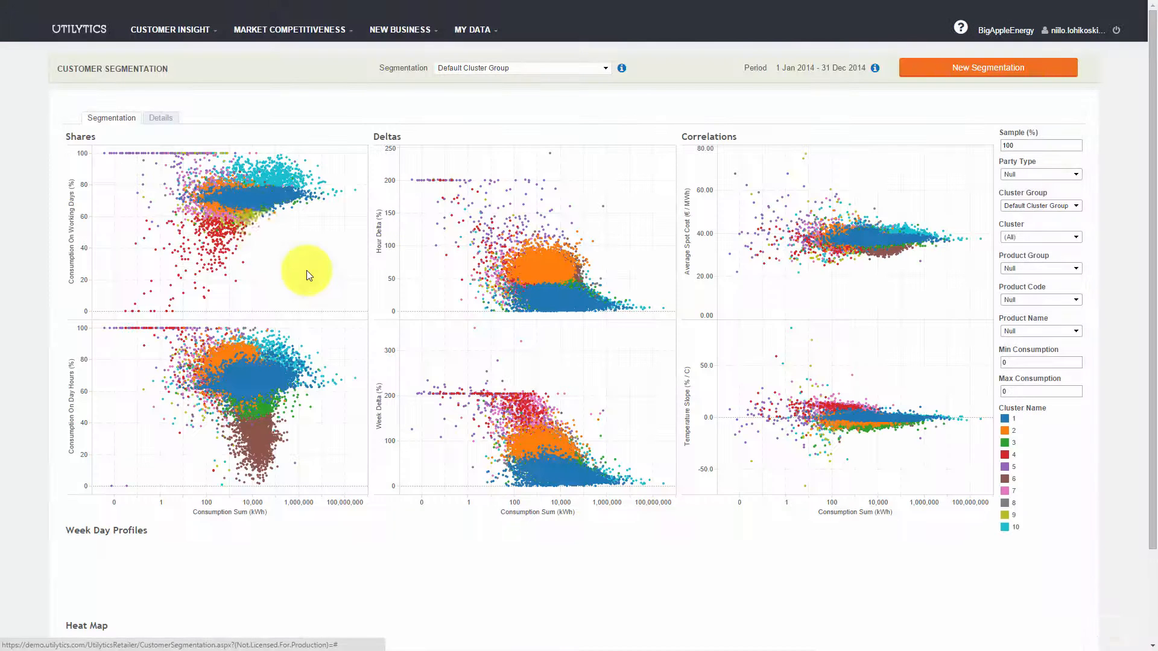
Step: Return to the welcome page via the logo and list the New Business analyses
{"action": "left_click", "coordinate": [80, 29]}
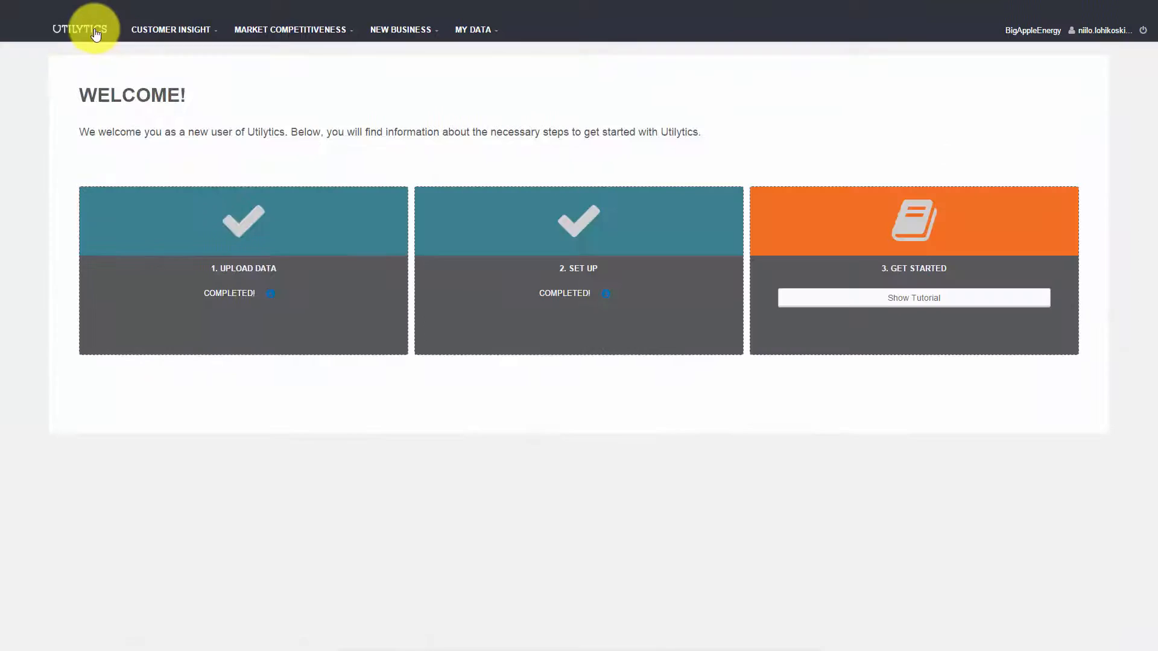
{"action": "mouse_move", "coordinate": [217, 38]}
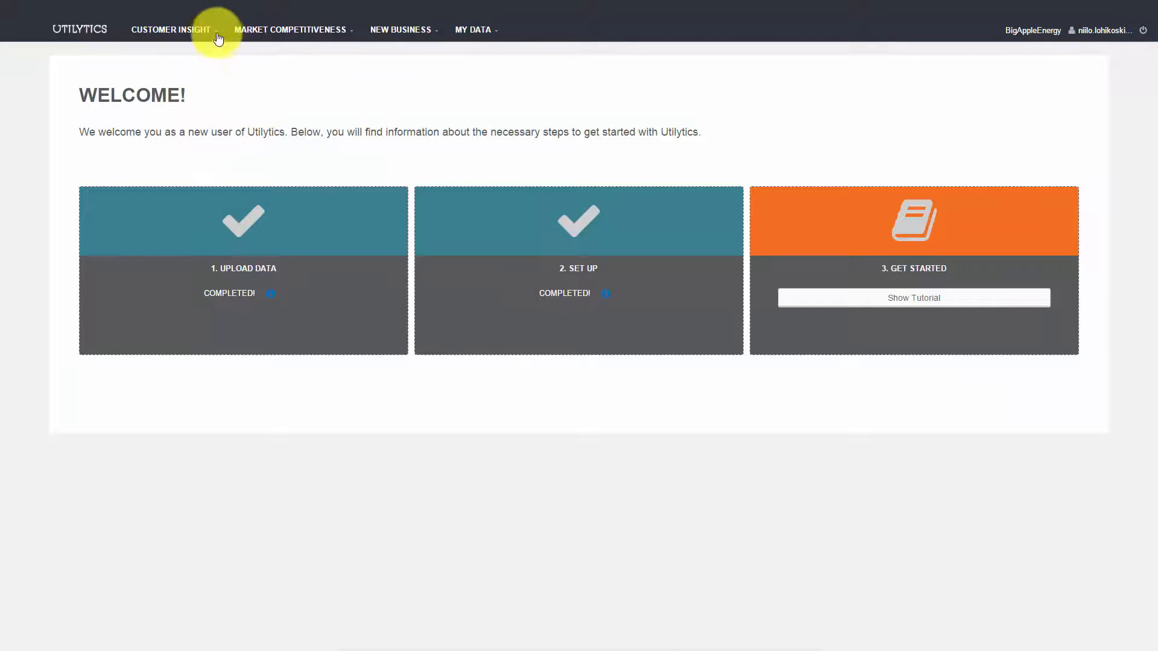
{"action": "left_click", "coordinate": [402, 29]}
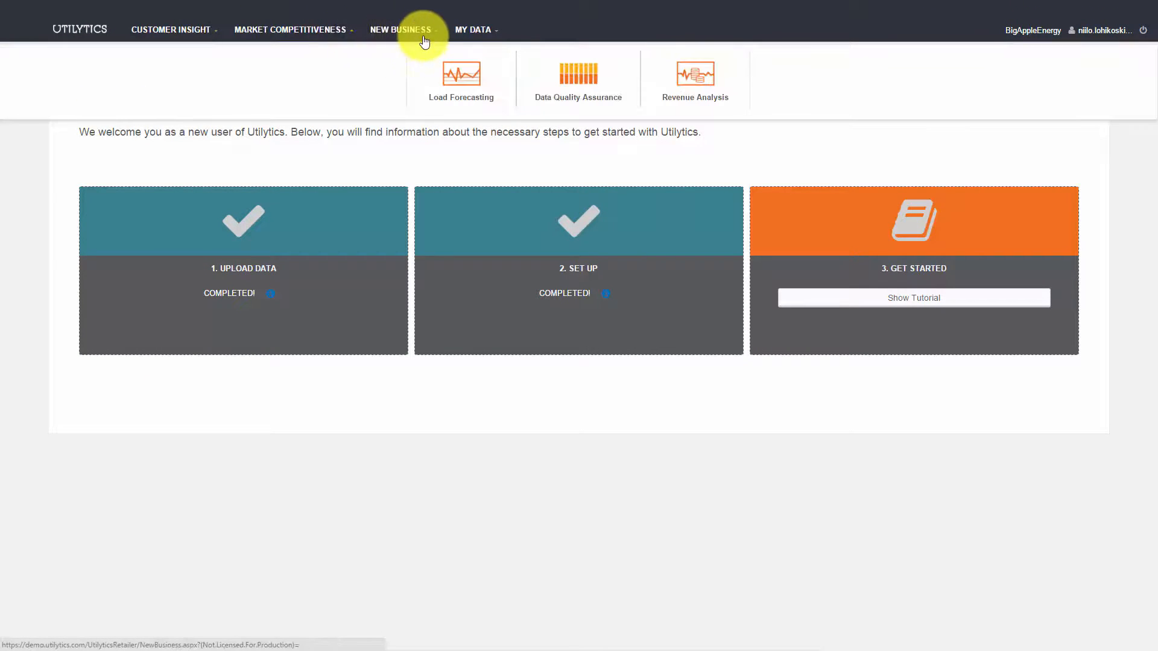